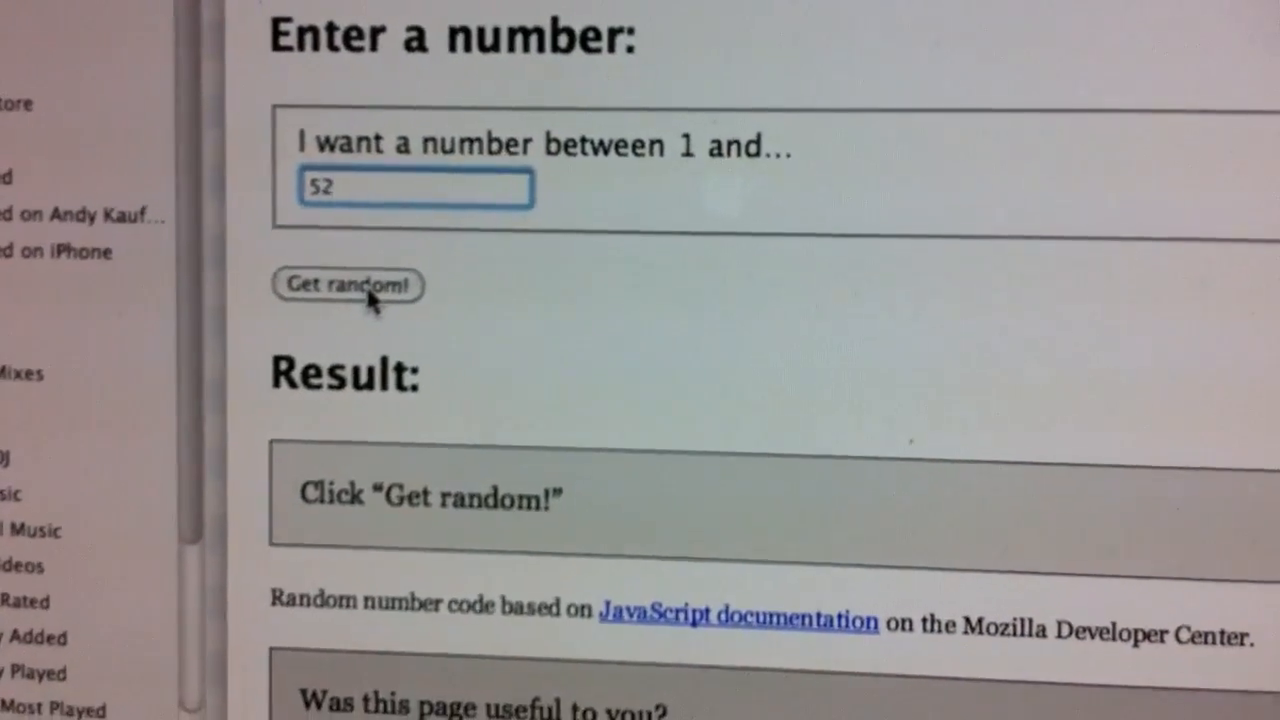
Step: Generate a random number between 1 and 52 with the Get random! button
click(348, 286)
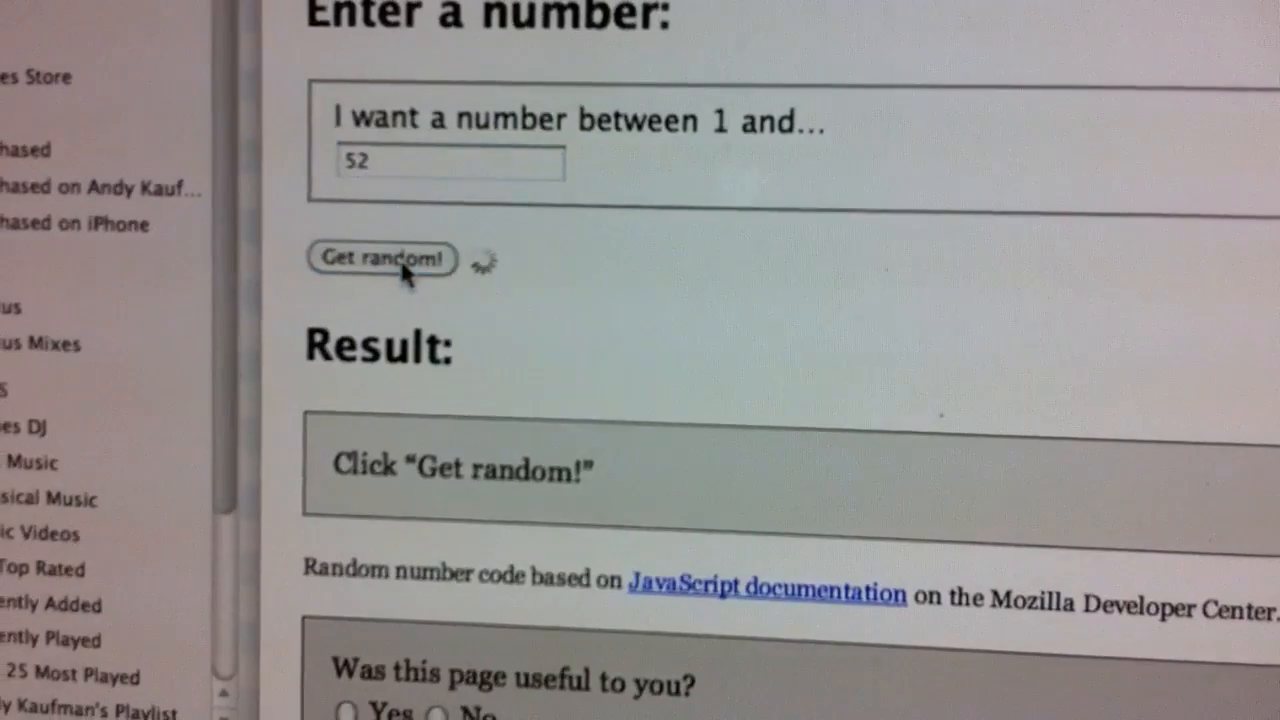
click(382, 260)
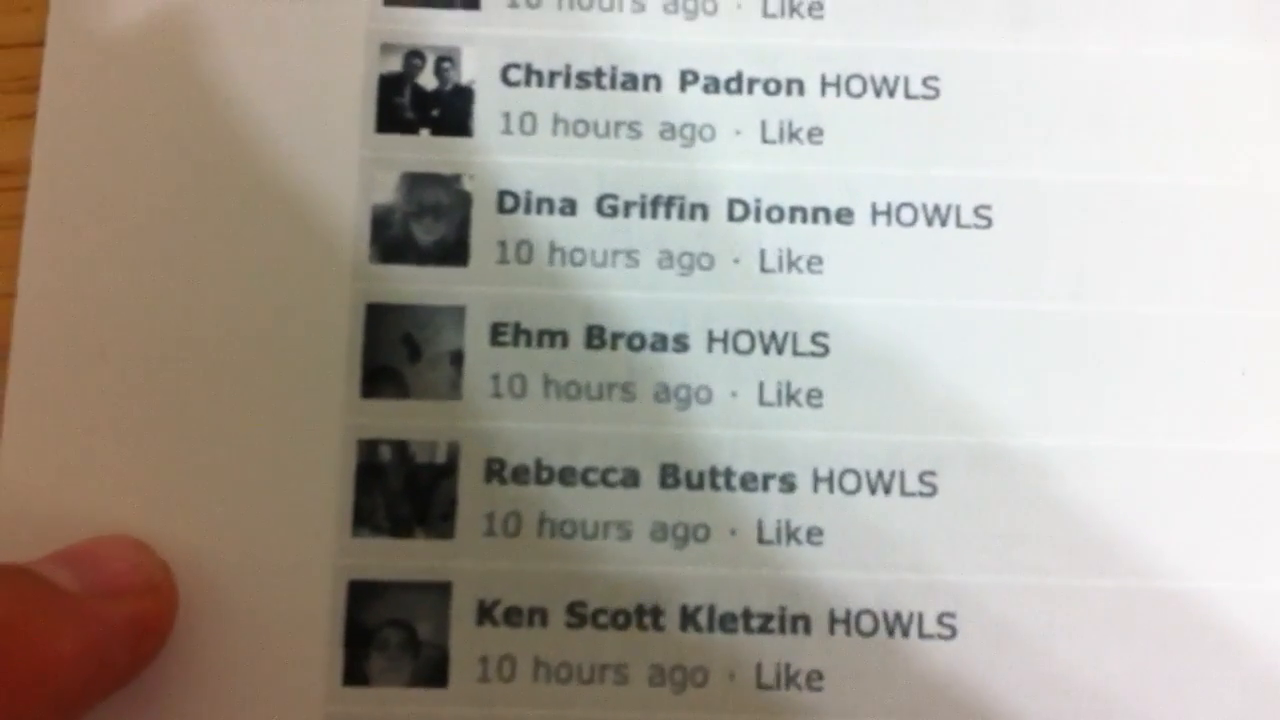
Step: Scroll down the Facebook HOWLS comments toward the commenter matching the number
scroll(down, 3)
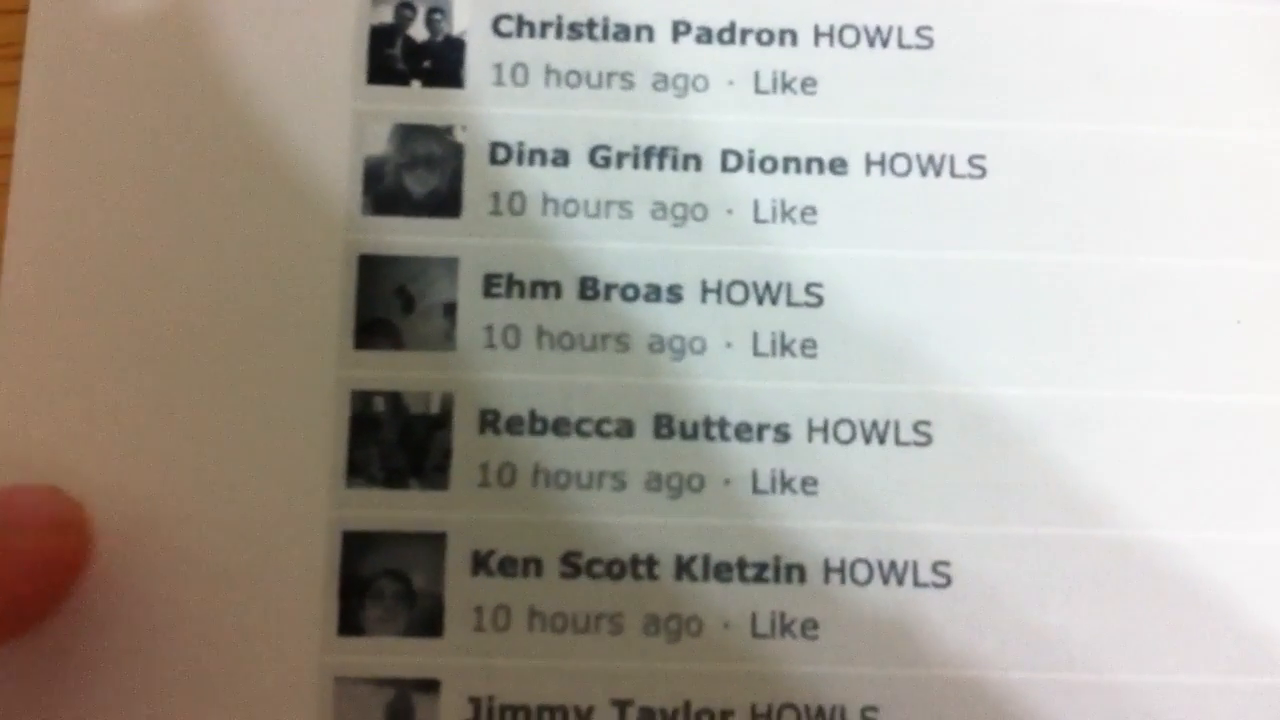